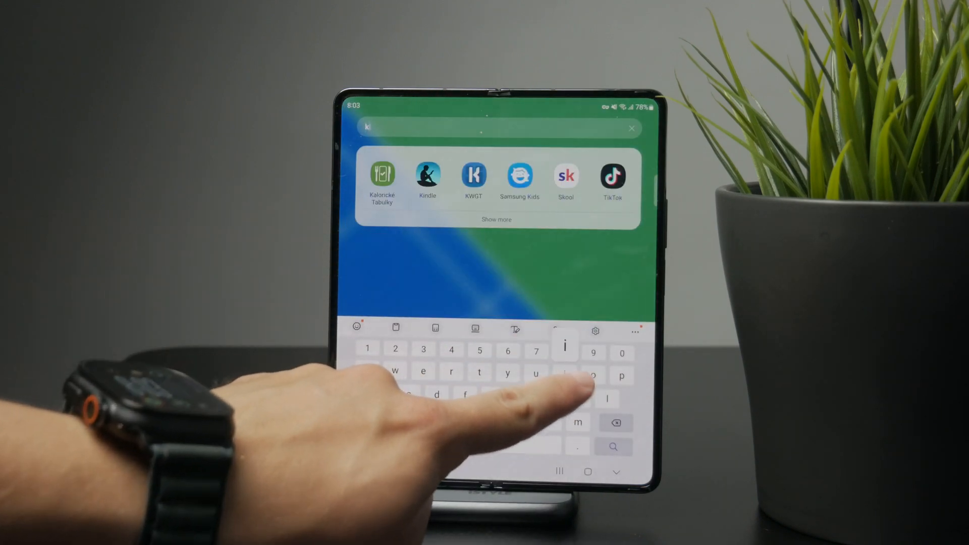
- Search the launcher apps for 'kind' to locate the Kindle app
type("nd")
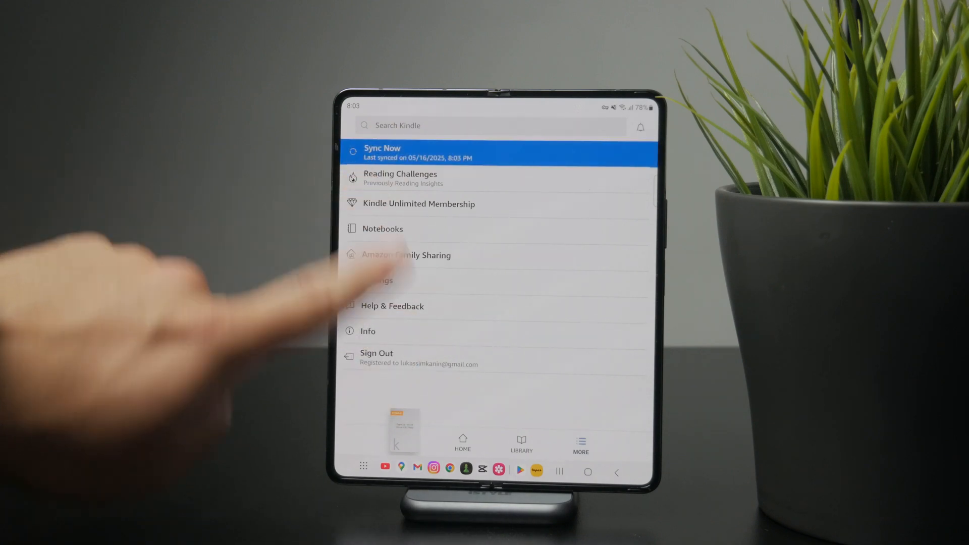
- Show Kindle's More menu with sync, reading challenges, settings and sign-out
left_click(462, 442)
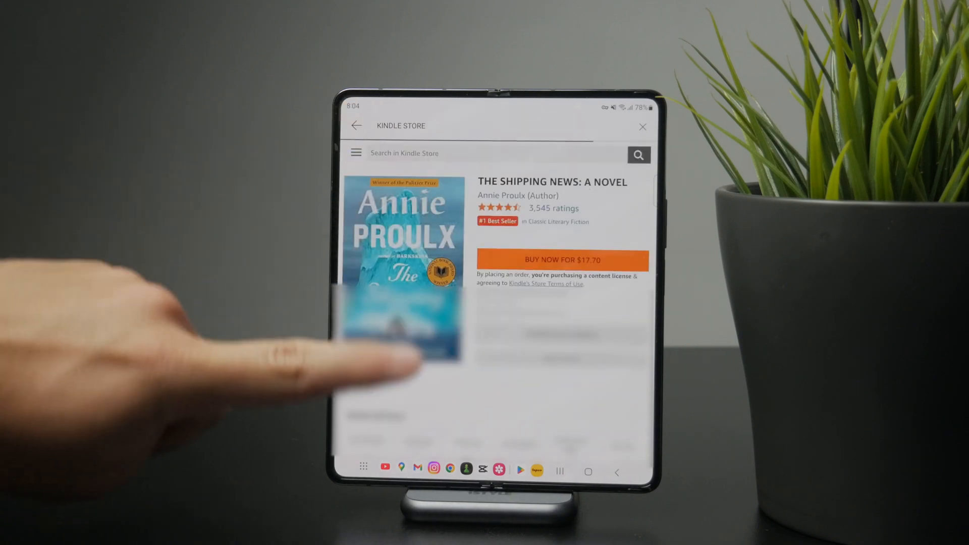
- Leave the Kindle Store page for The Shipping News and return home
left_click(587, 471)
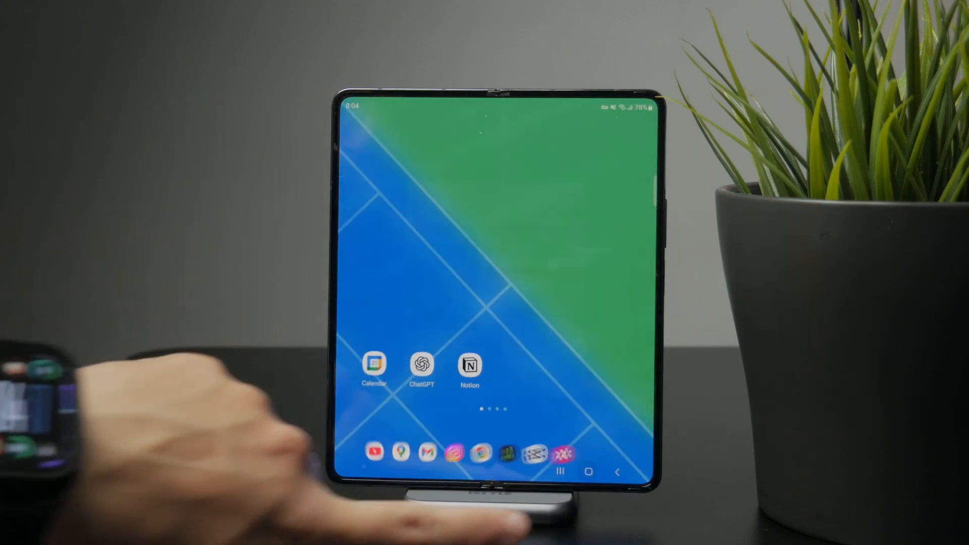